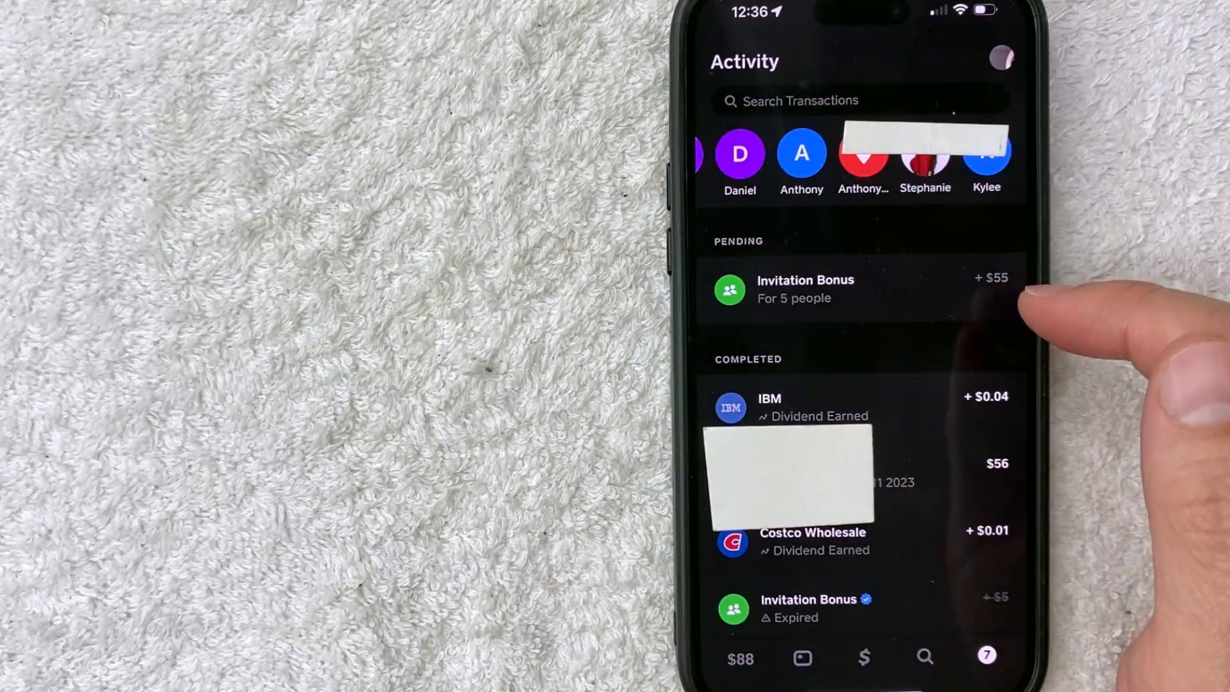
Open the pending 5-person Invitation Bonus in Activity to list the $55 breakdown
{"action": "left_click", "coordinate": [805, 289]}
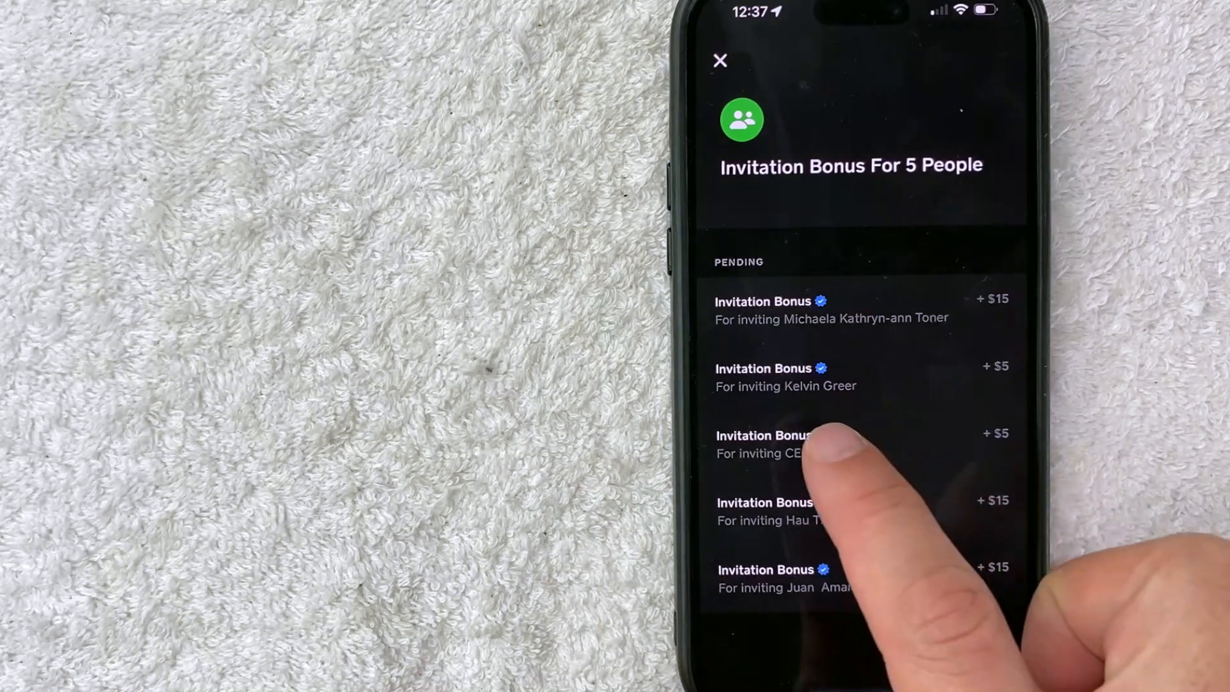
Open the third invitee's pending +$5 Invitation Bonus on its own
{"action": "left_click", "coordinate": [772, 443]}
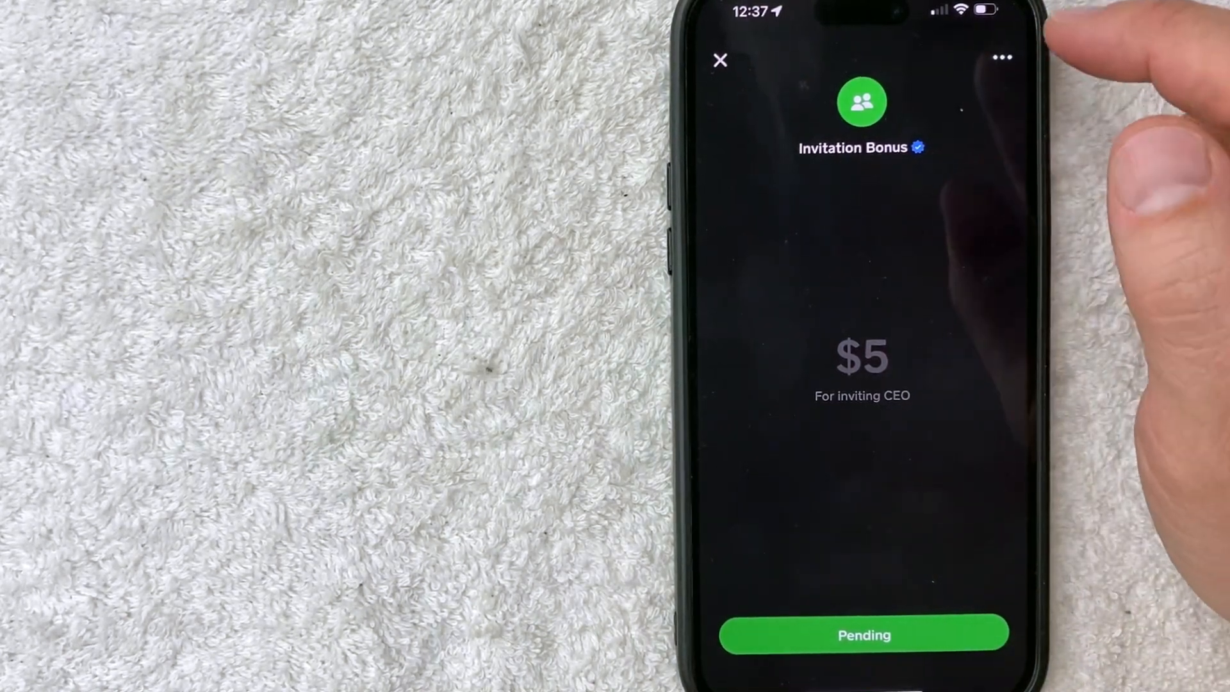
Show the Pending sheet explaining the $5 payout condition and 10 days until expiry
{"action": "left_click", "coordinate": [863, 635]}
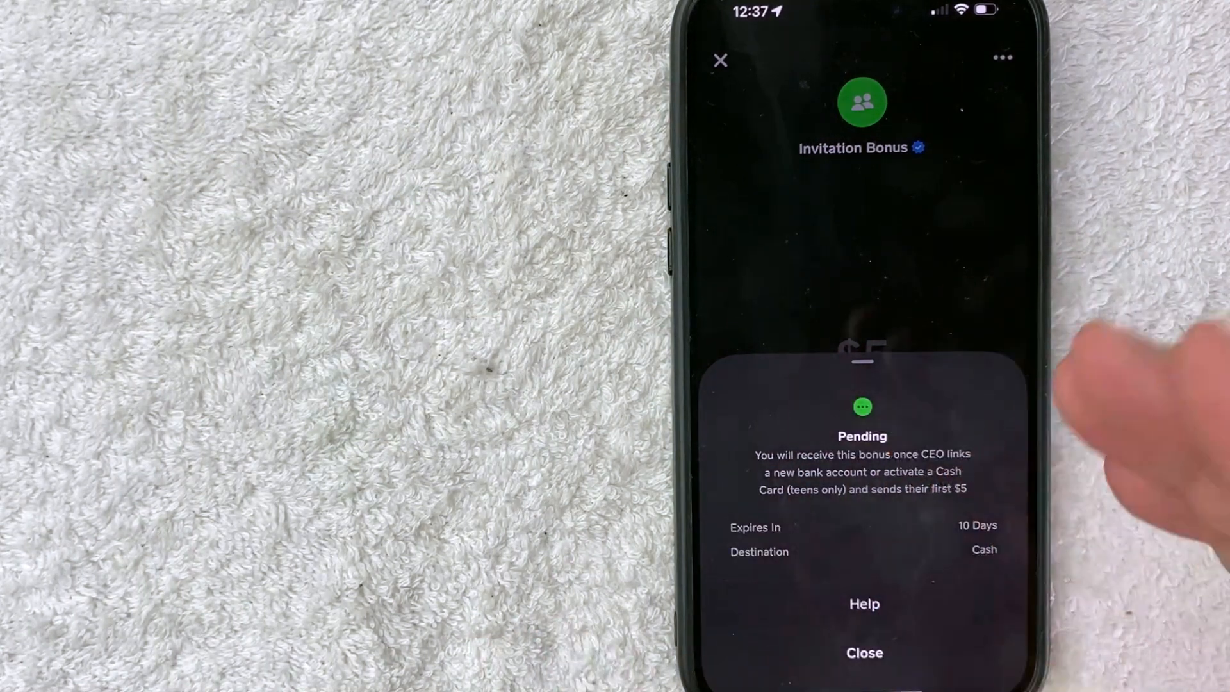
{"action": "mouse_move", "coordinate": [314, 597]}
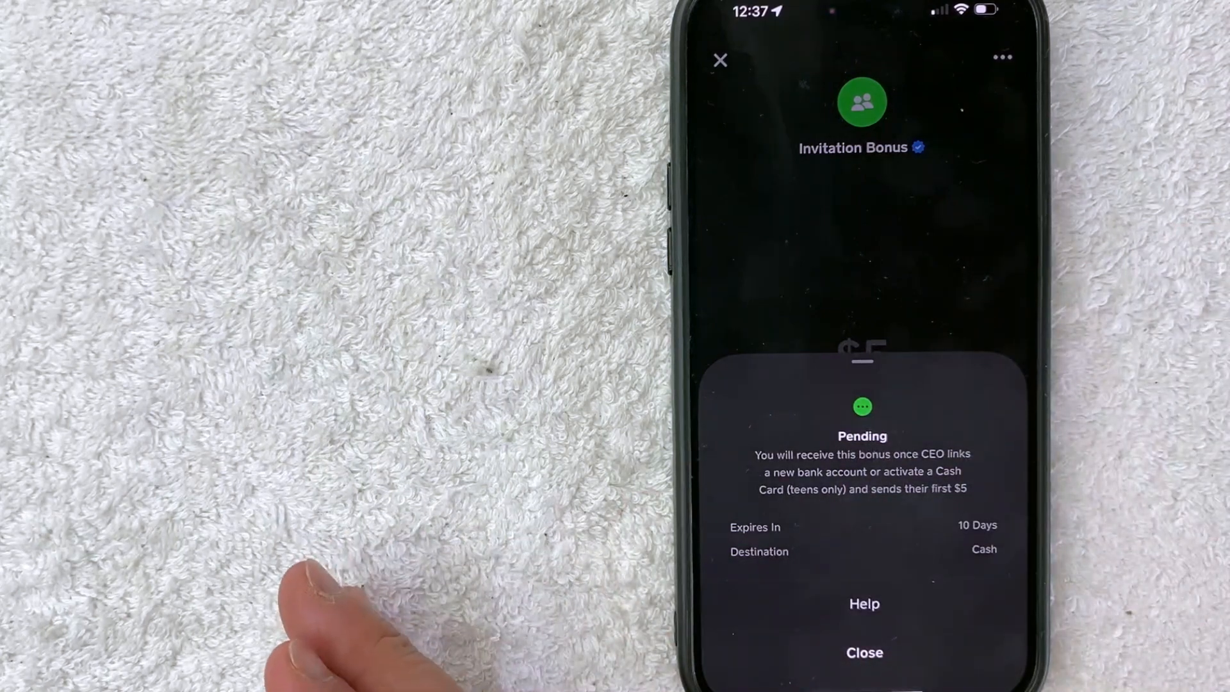